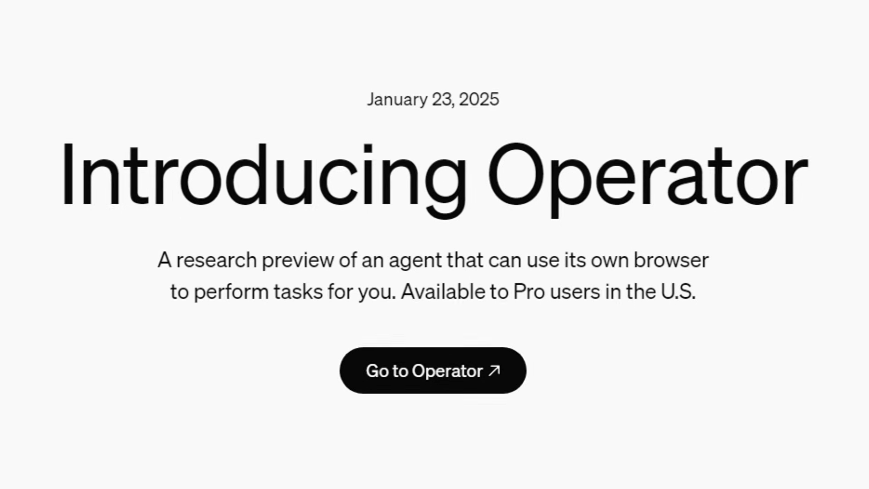
Type a San Francisco restaurant request ("rest…") into the ChatGPT Ask anything box and send it
{"action": "scroll", "scroll_direction": "down", "scroll_amount": 3}
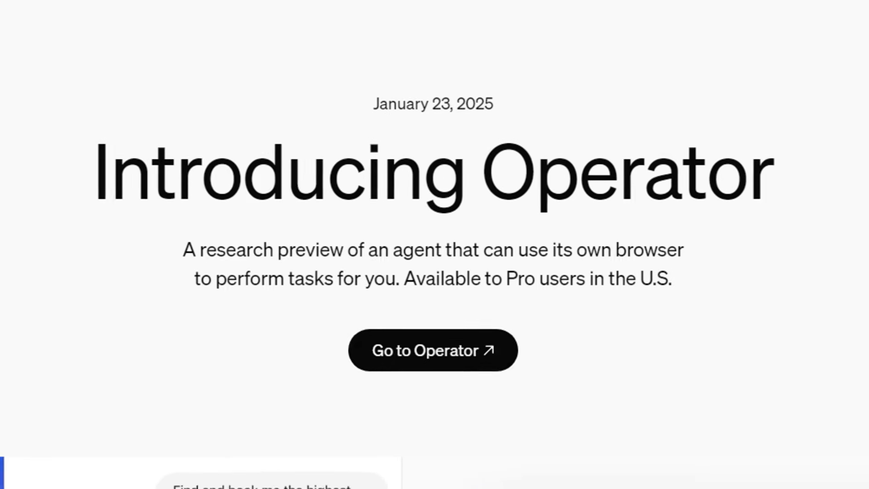
{"action": "scroll", "scroll_direction": "down", "scroll_amount": 3}
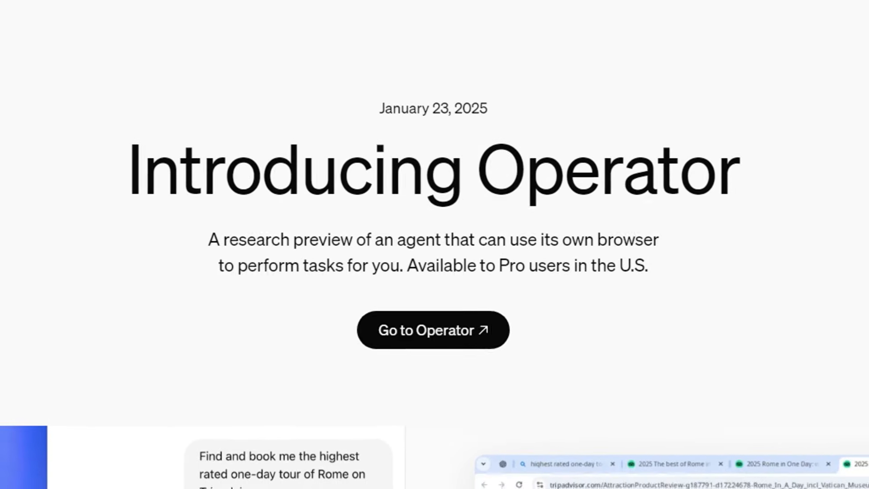
{"action": "left_click", "coordinate": [433, 330]}
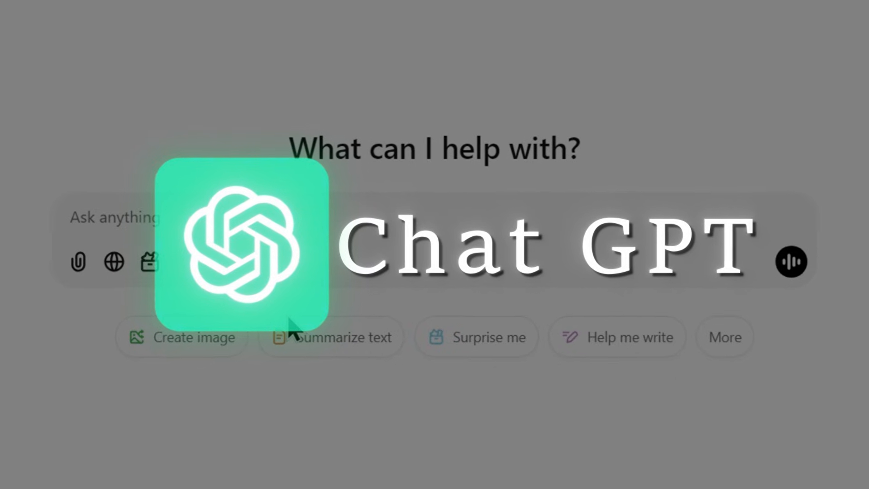
{"action": "type", "text": "restaurant of San fr"}
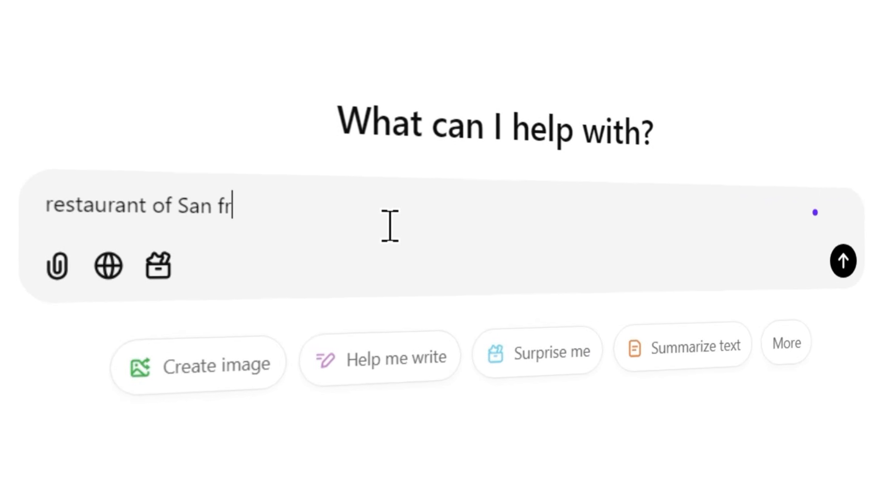
{"action": "left_click", "coordinate": [843, 261]}
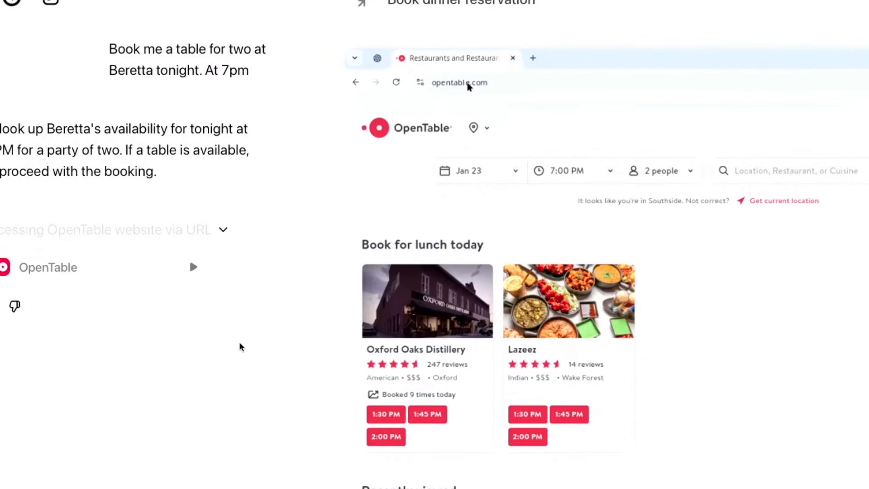
Search OpenTable for Beretta in San Francisco for two people at 7:00 PM
{"action": "left_click", "coordinate": [776, 173]}
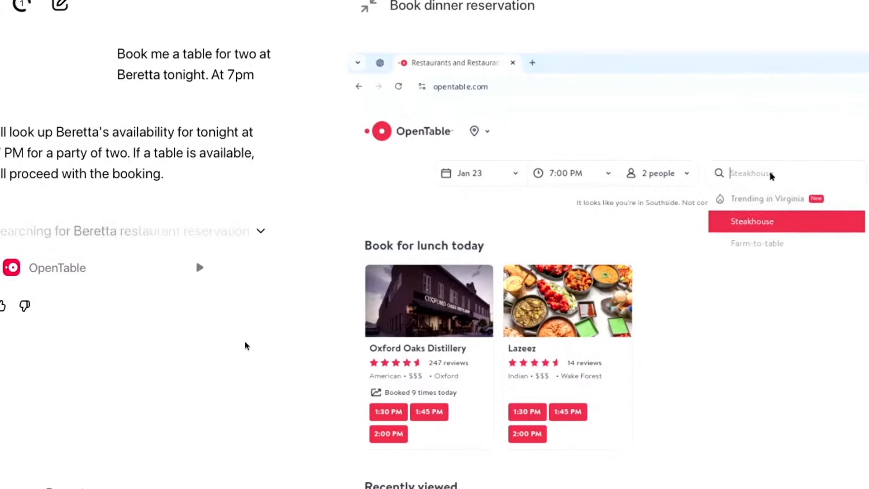
{"action": "type", "text": "Beretta"}
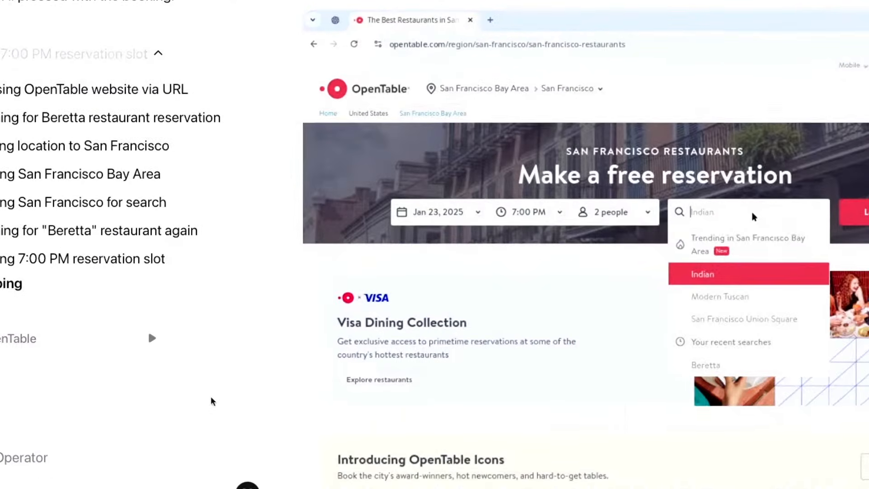
{"action": "type", "text": "Beretta"}
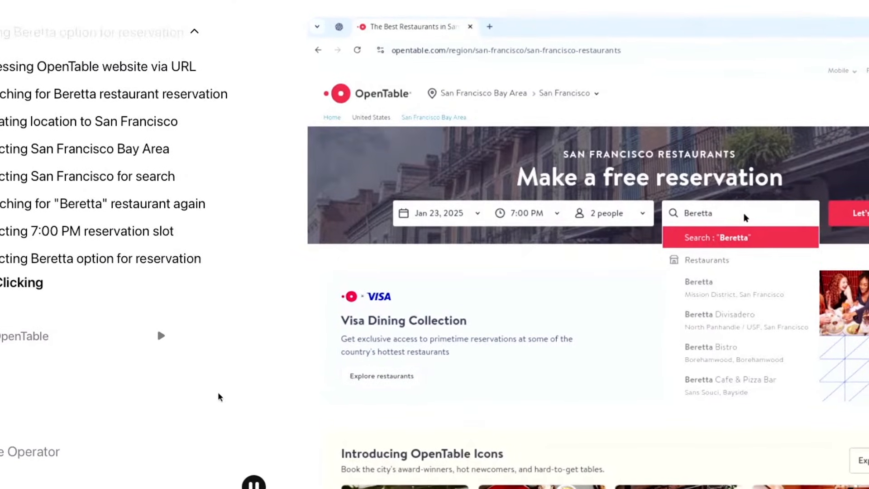
{"action": "left_click", "coordinate": [716, 237]}
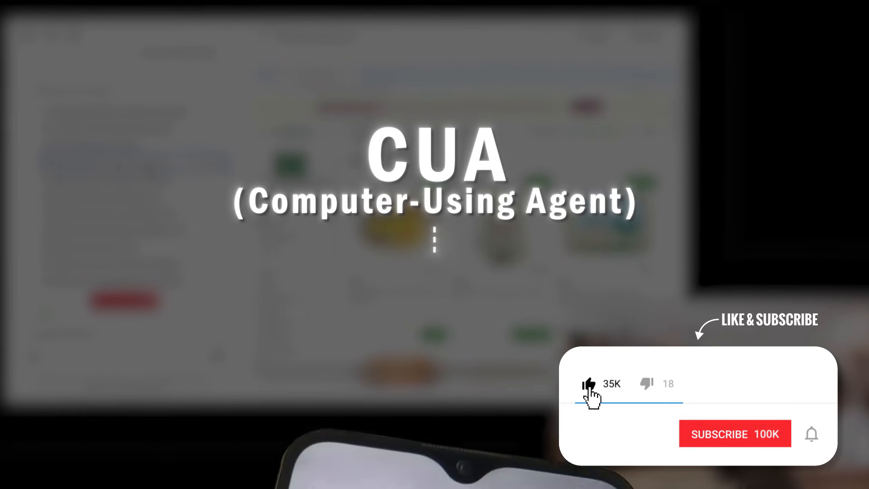
Scroll the Operator chat to the Allrecipes linguine with clam sauce results
{"action": "left_click", "coordinate": [734, 434]}
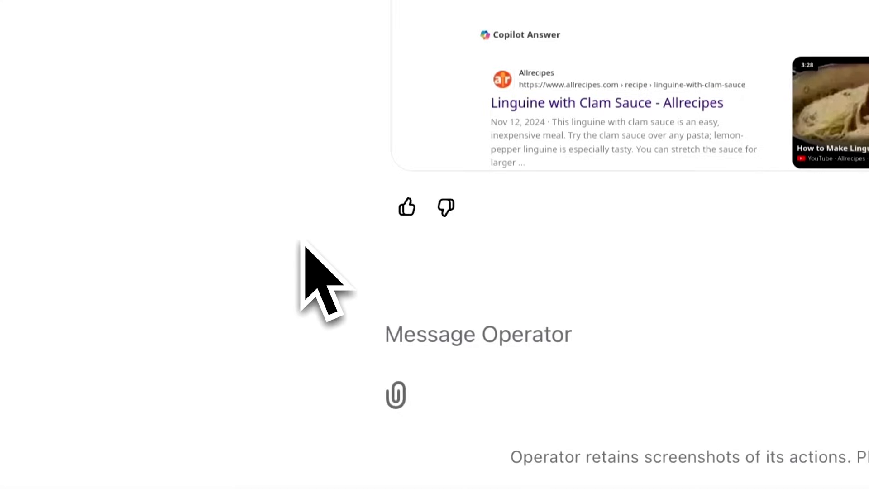
{"action": "scroll", "scroll_direction": "down", "scroll_amount": 3}
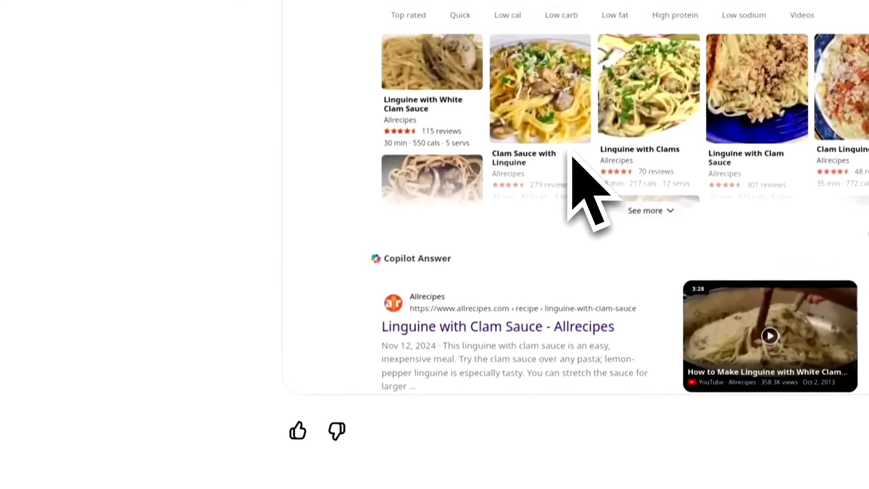